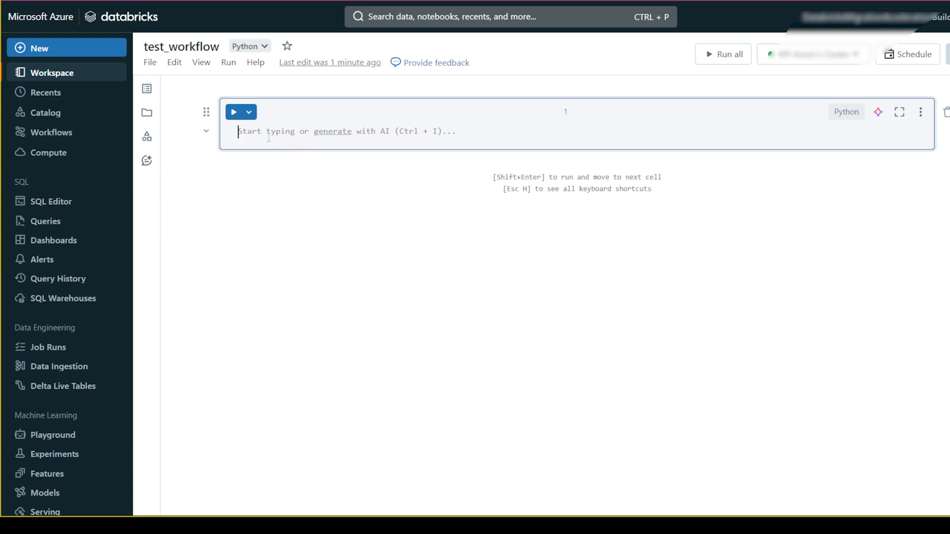
# - Enter print("sumit") in the test_workflow notebook's first cell and run it
pyautogui.write('print')
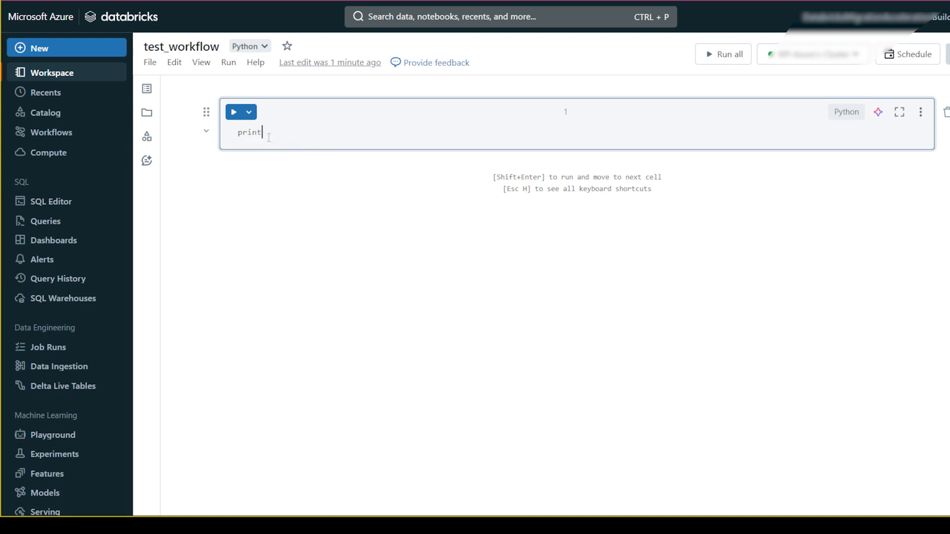
pyautogui.write('(')
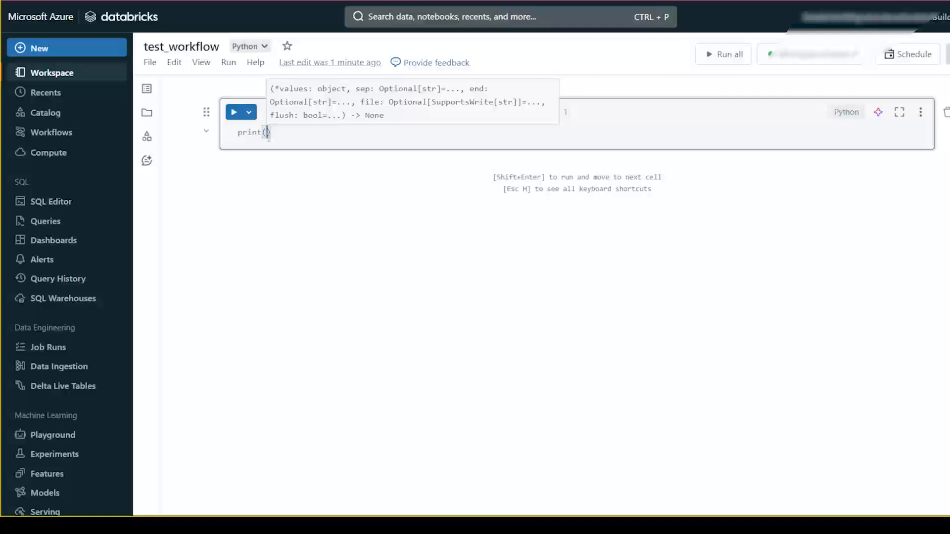
pyautogui.write('"sumit"')
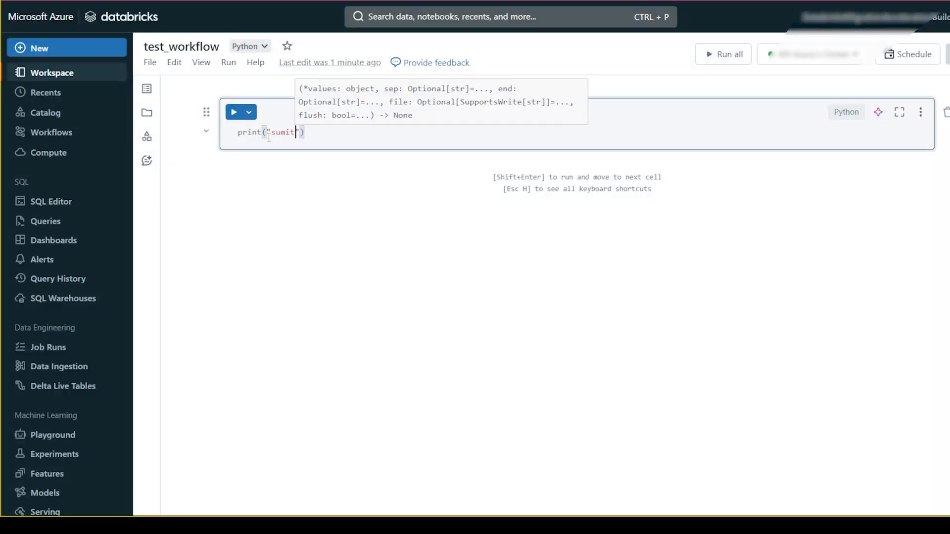
pyautogui.press('Shift+Enter')
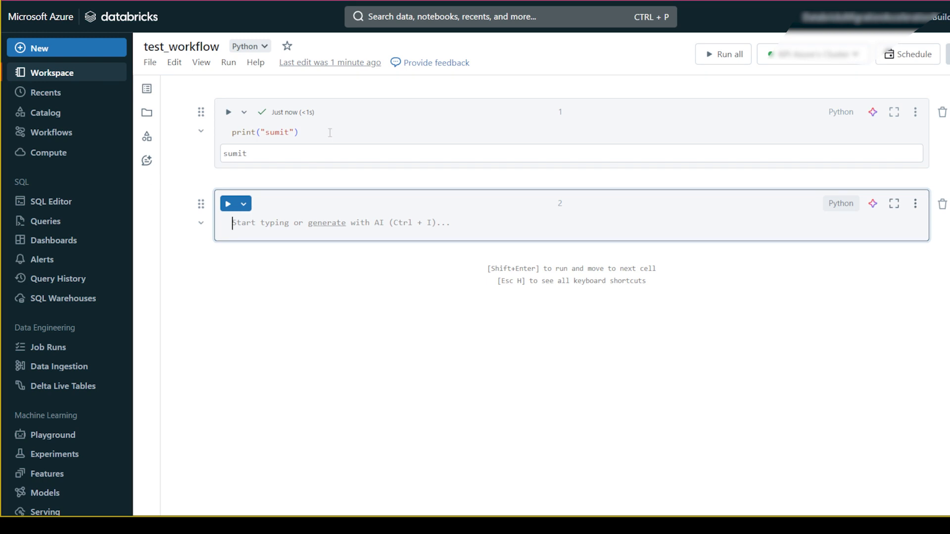
pyautogui.moveTo(54, 133)
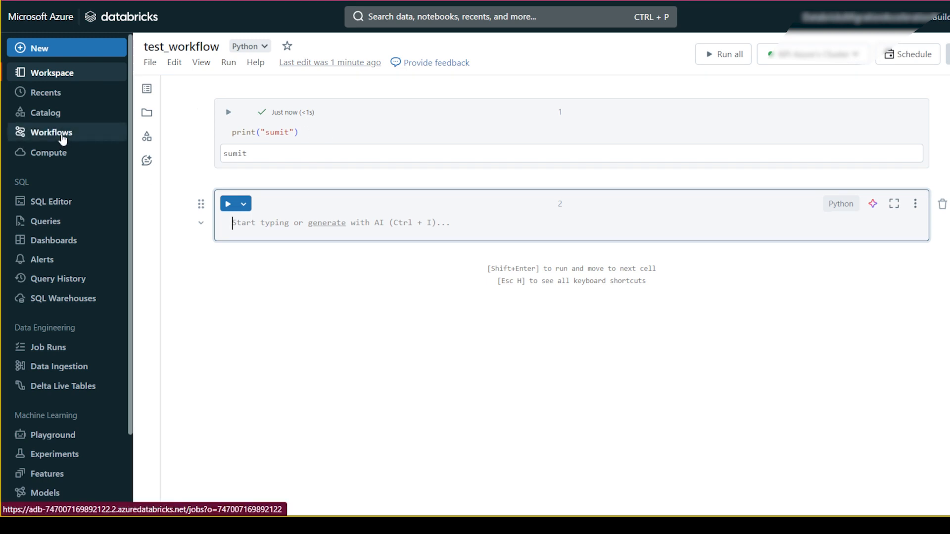
# - Create a new job from the Workflows page and retitle it test_wf
pyautogui.click(47, 133)
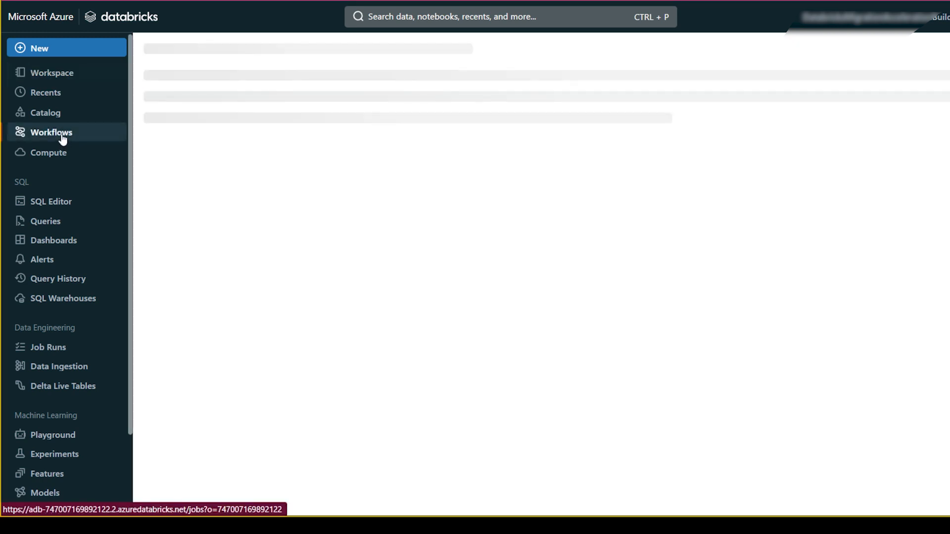
pyautogui.click(48, 132)
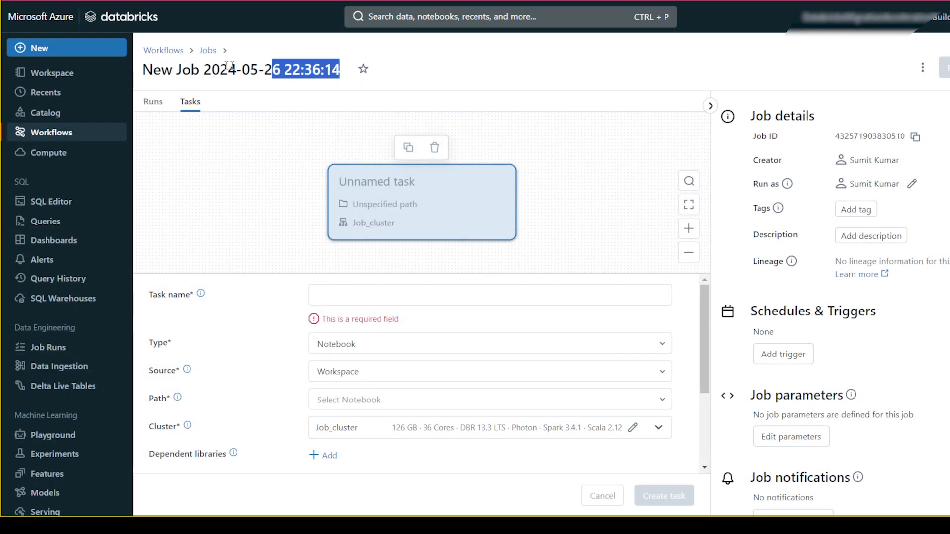
pyautogui.write('test_work')
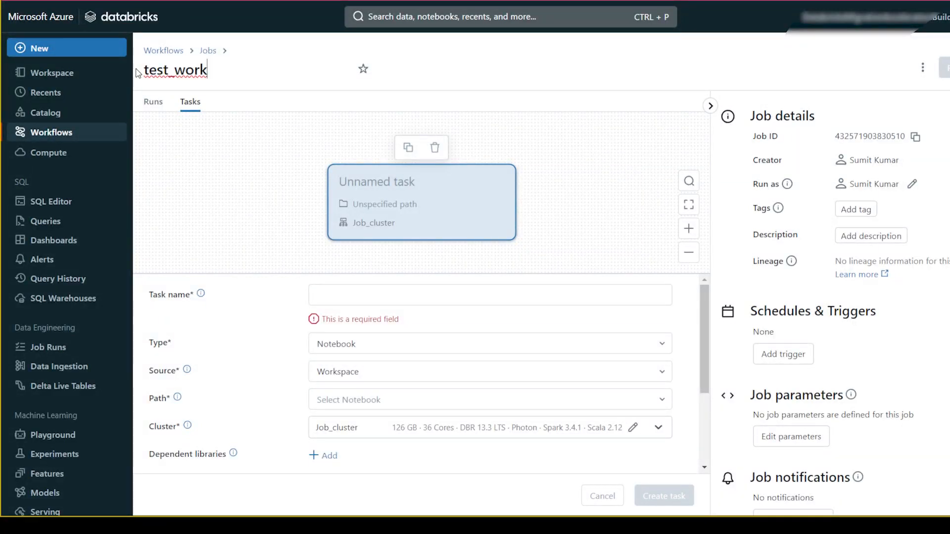
pyautogui.write('flow')
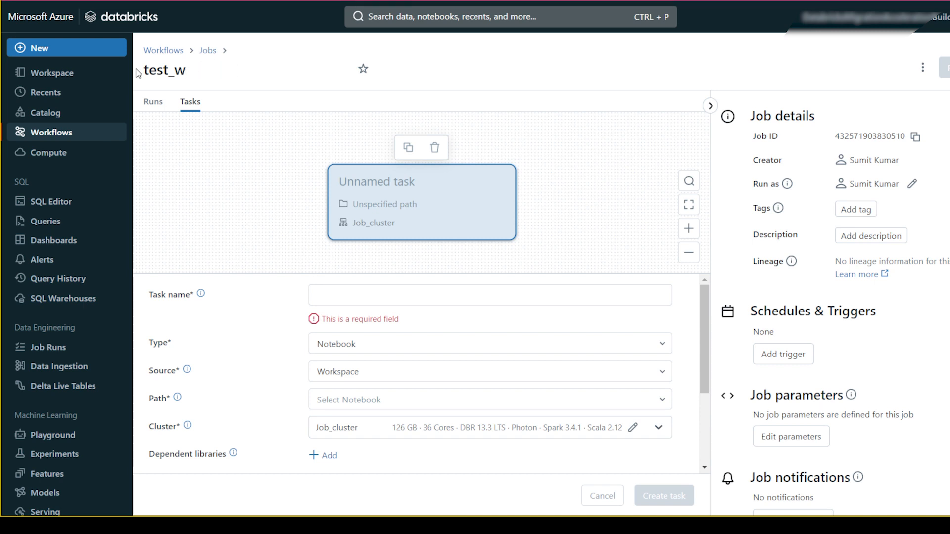
pyautogui.write('f')
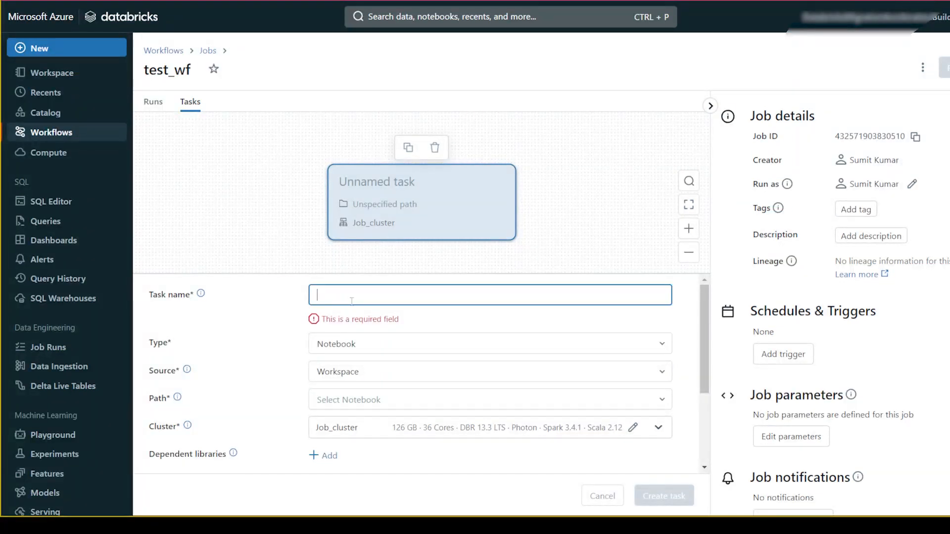
# - Enter print_name as the task name, leaving type Notebook and source Workspace
pyautogui.write('print_na')
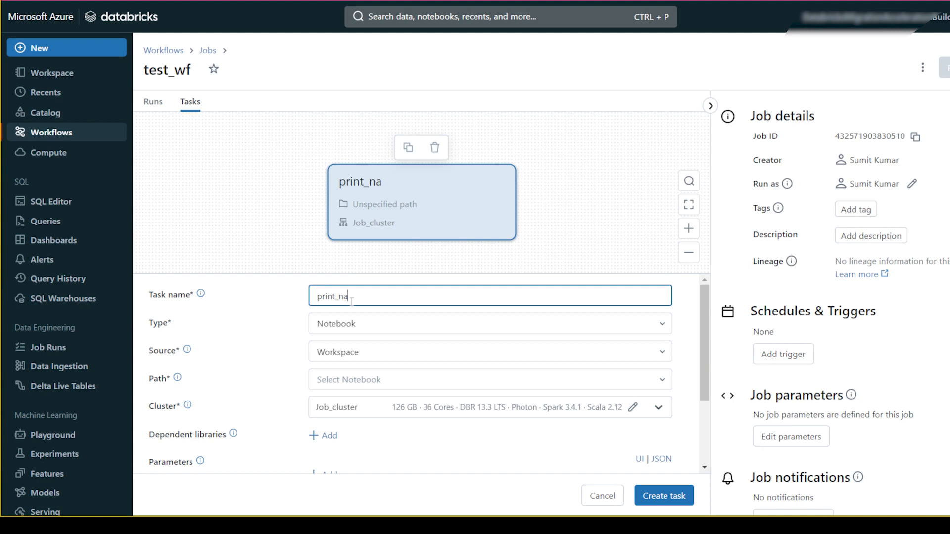
pyautogui.write('me')
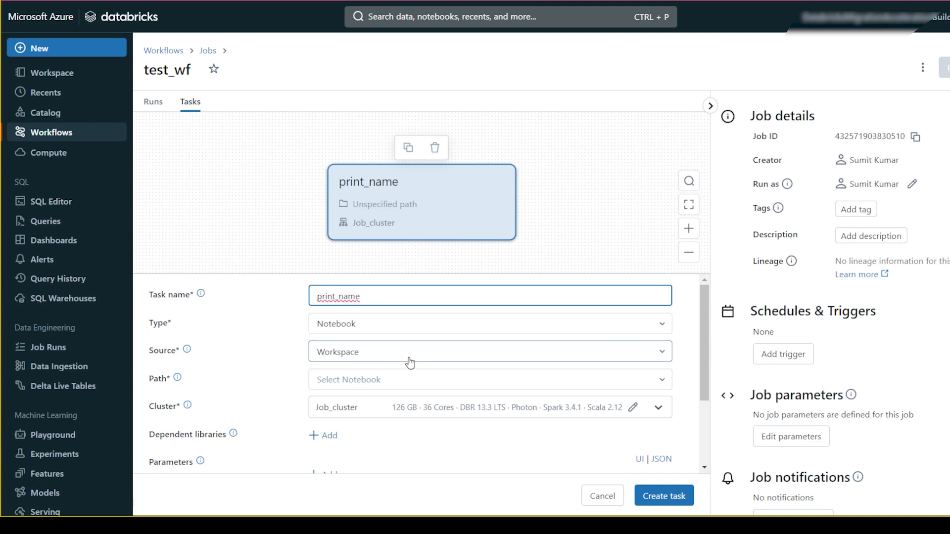
pyautogui.scroll(-3)
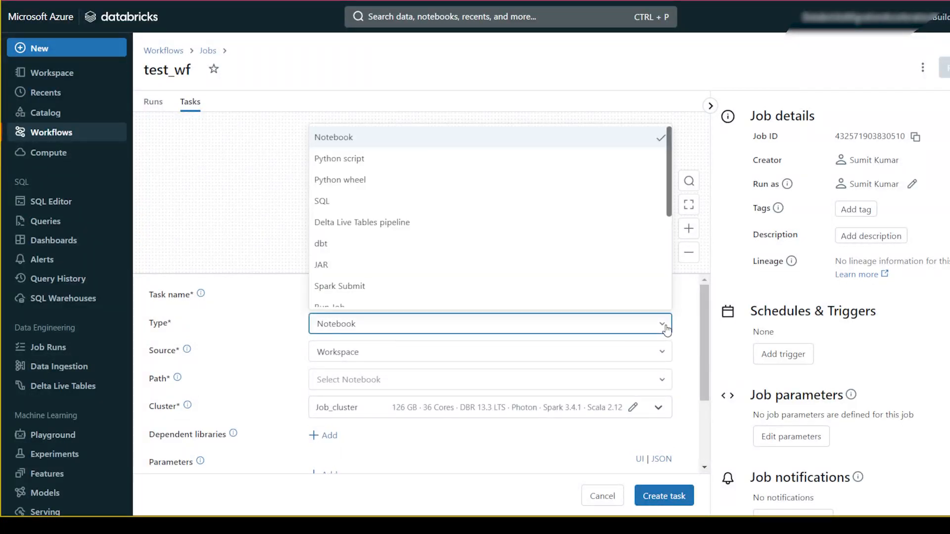
pyautogui.moveTo(419, 285)
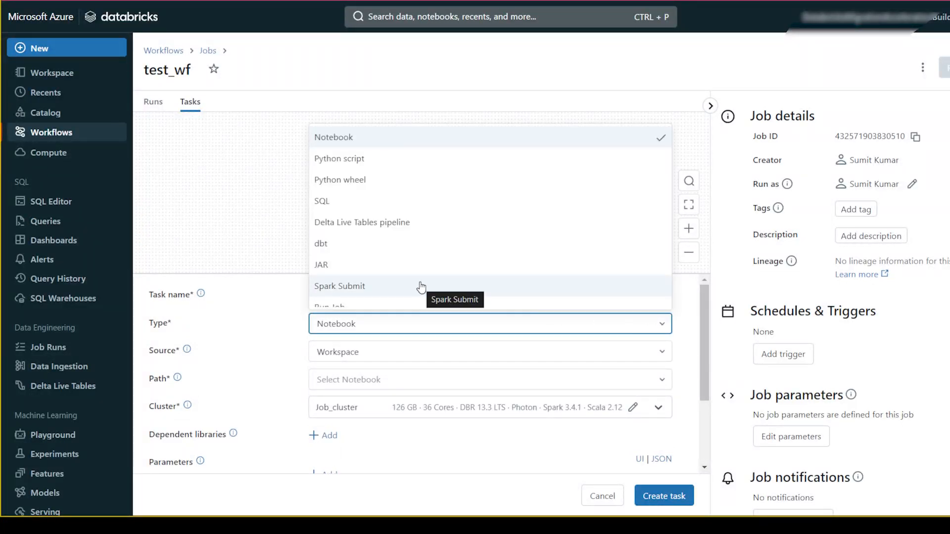
pyautogui.moveTo(402, 190)
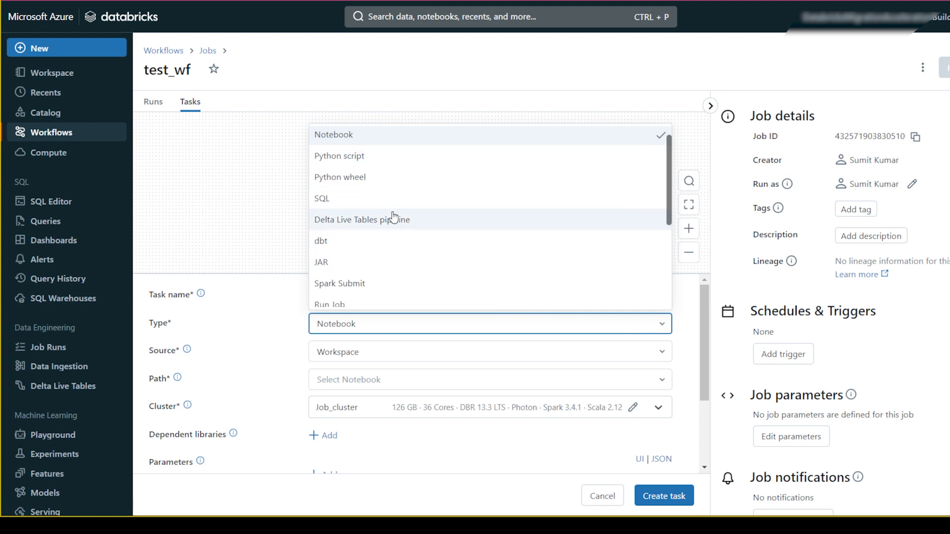
pyautogui.moveTo(394, 222)
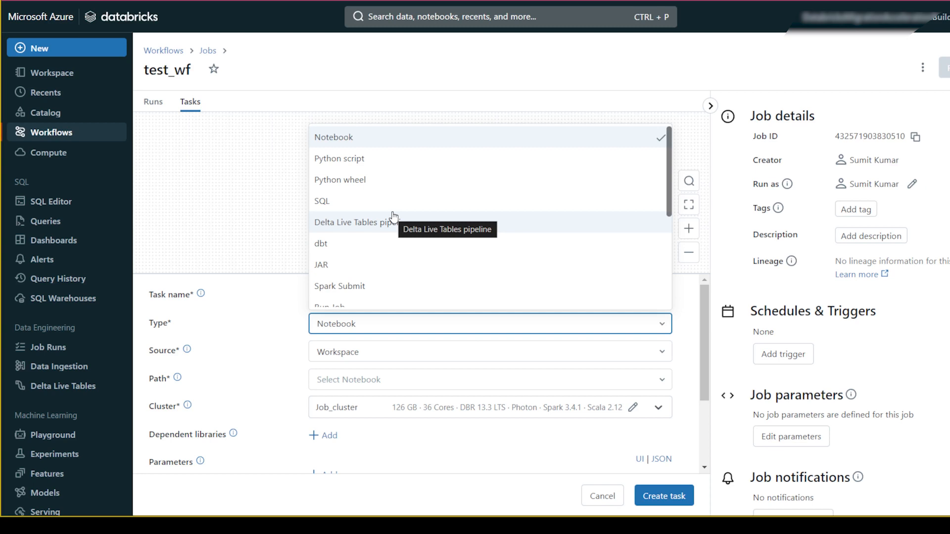
pyautogui.click(333, 137)
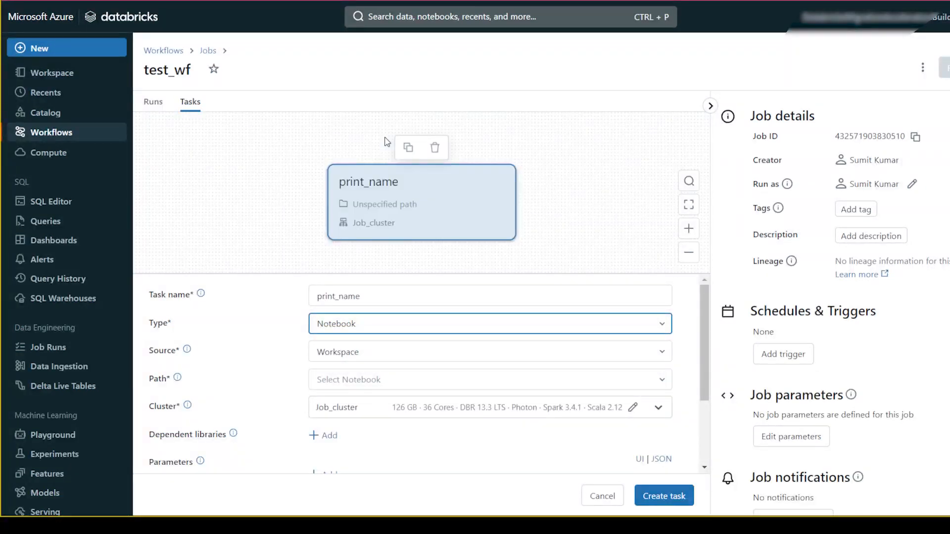
pyautogui.moveTo(476, 350)
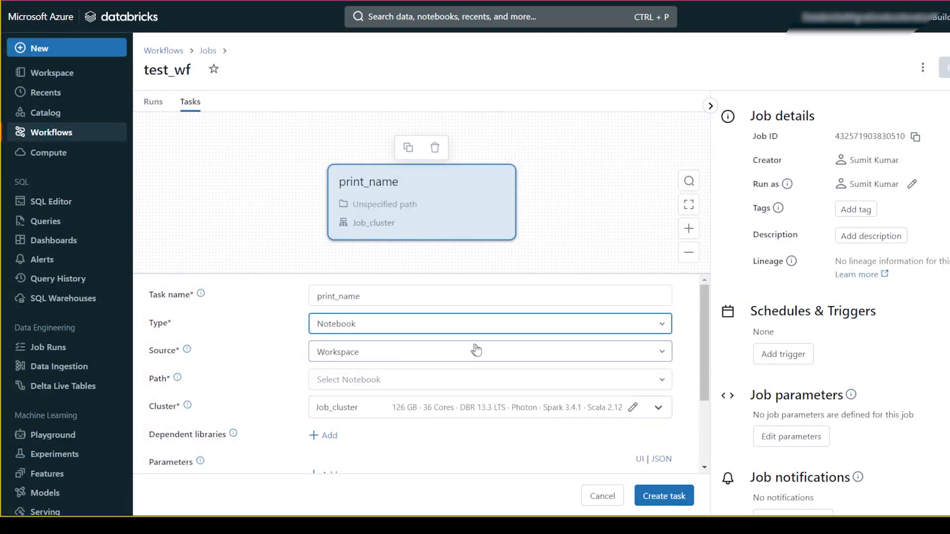
pyautogui.click(487, 351)
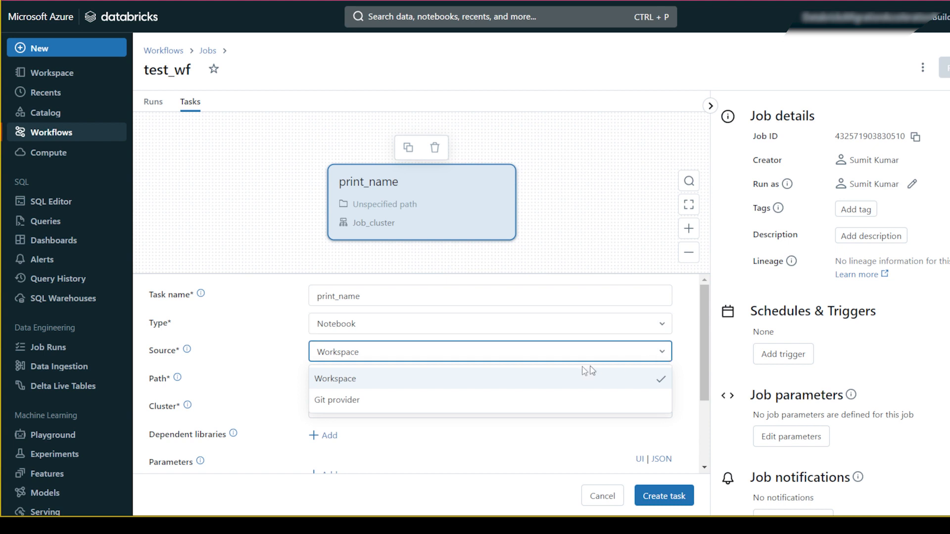
pyautogui.moveTo(386, 382)
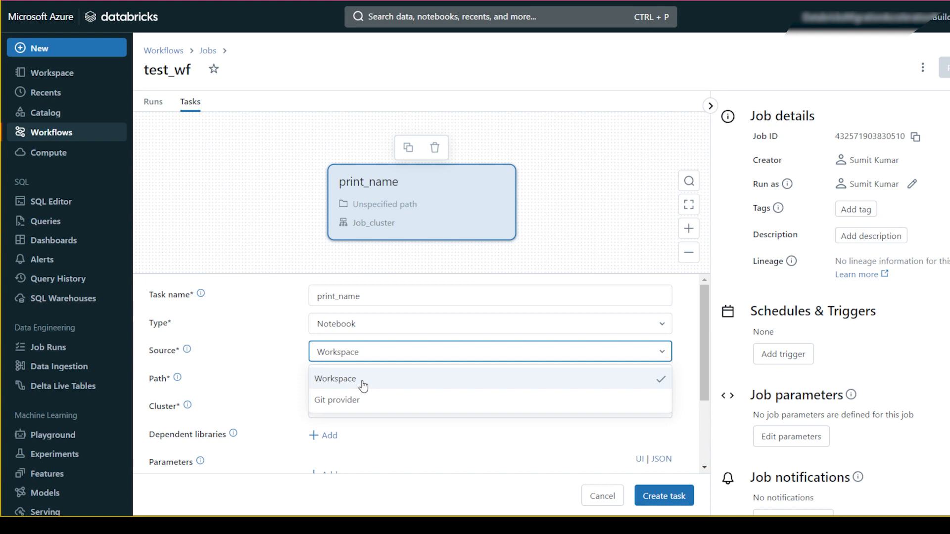
pyautogui.click(334, 378)
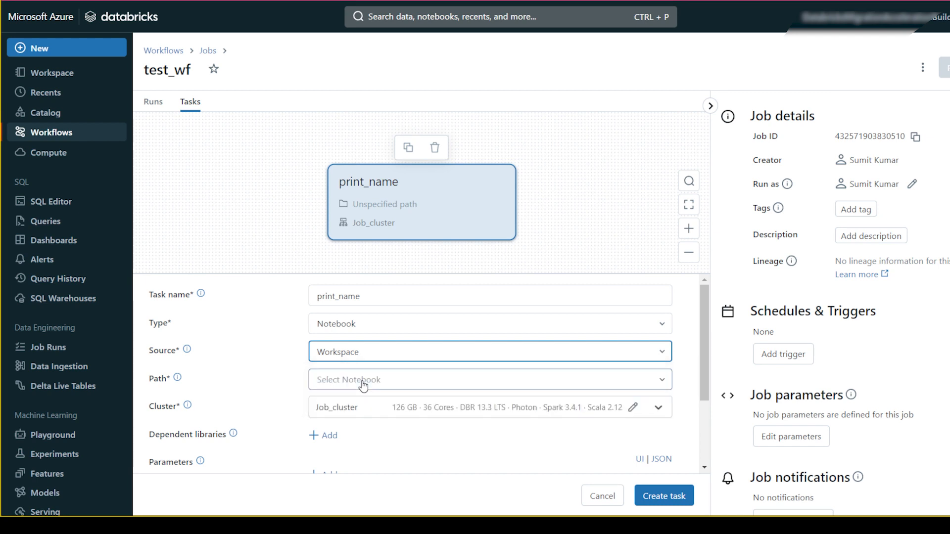
pyautogui.moveTo(634, 384)
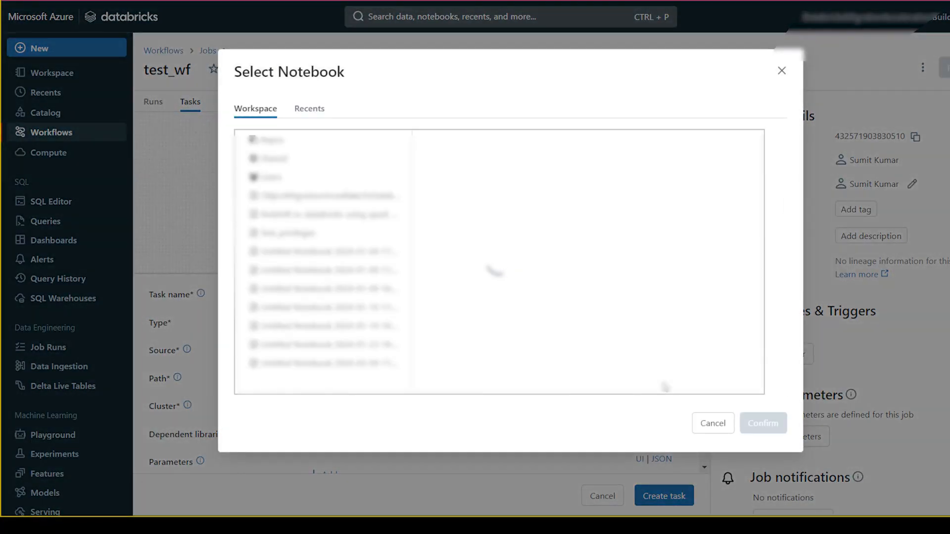
# - Pick the test_workflow notebook and confirm Job_cluster with eight Standard_DS3_v2 workers
pyautogui.click(271, 177)
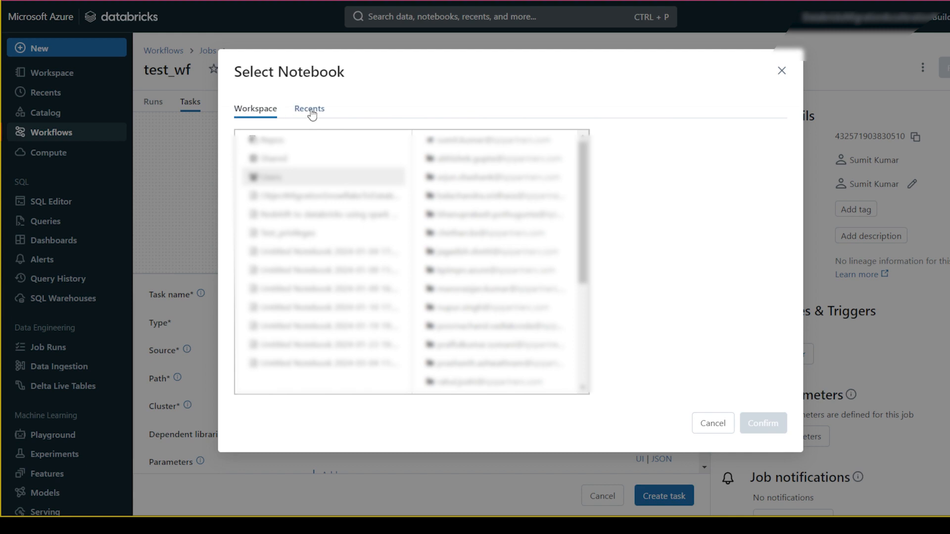
pyautogui.click(309, 109)
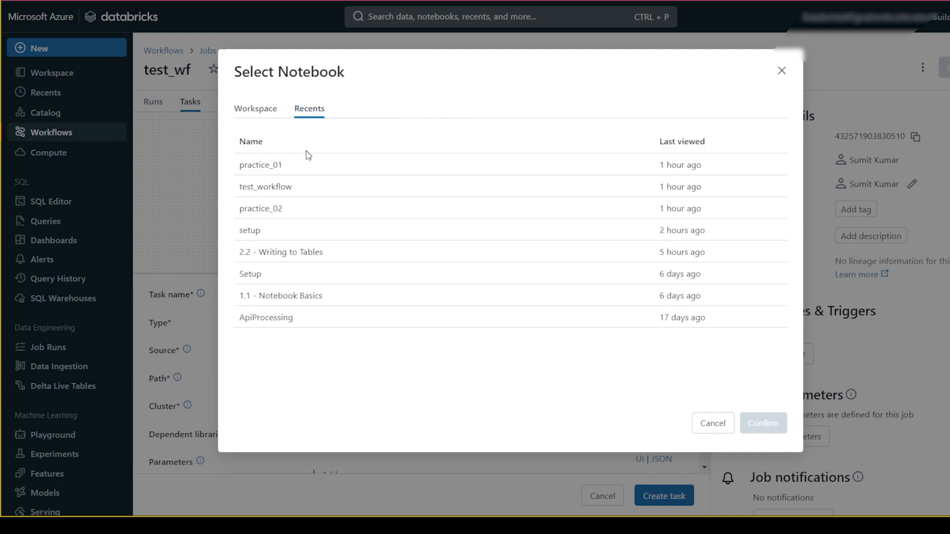
pyautogui.click(265, 187)
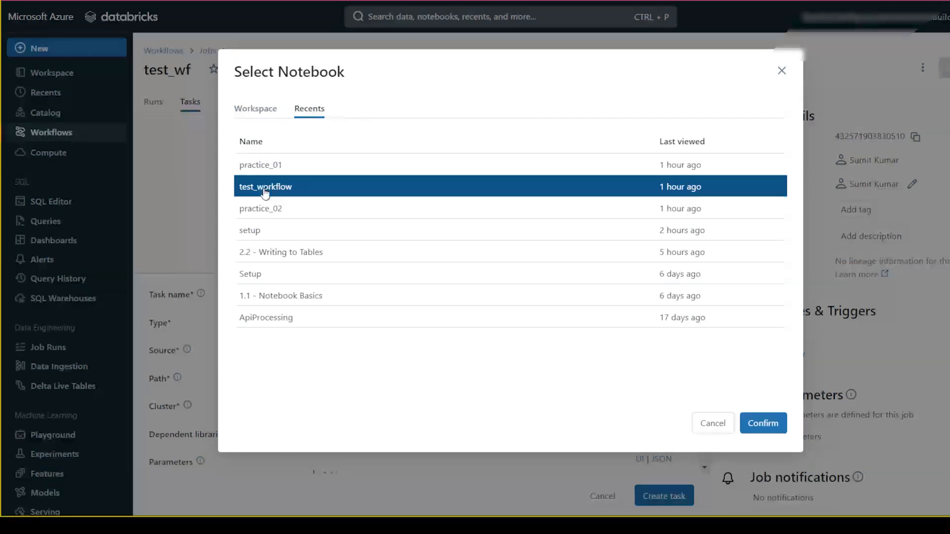
pyautogui.moveTo(584, 192)
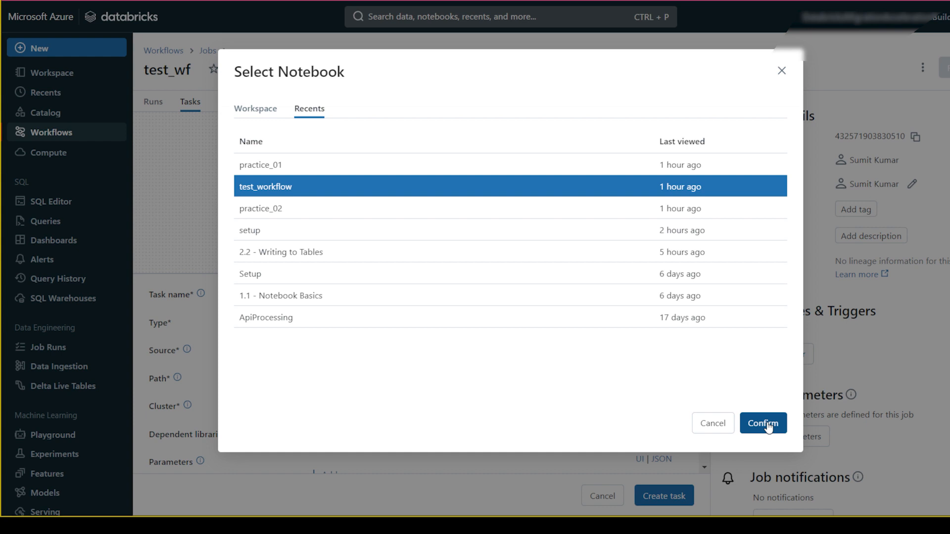
pyautogui.click(763, 423)
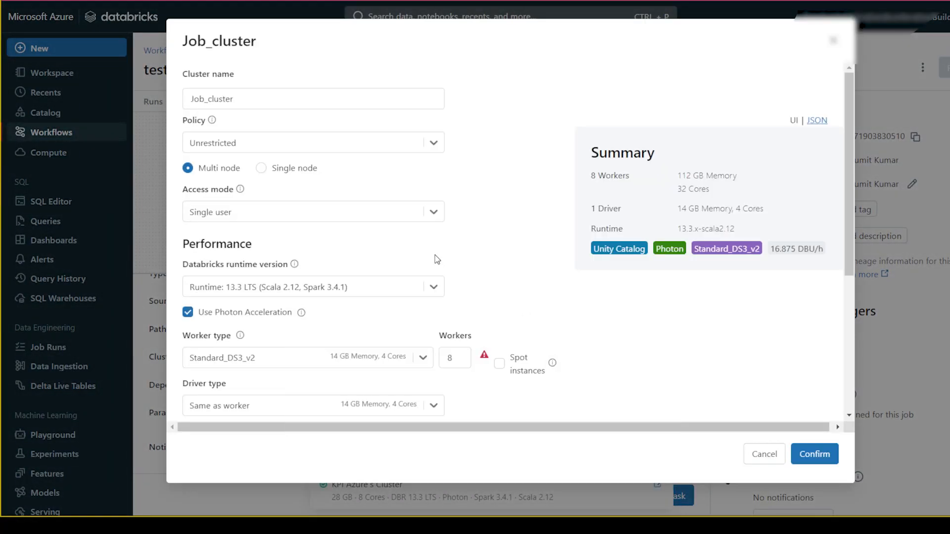
pyautogui.moveTo(416, 180)
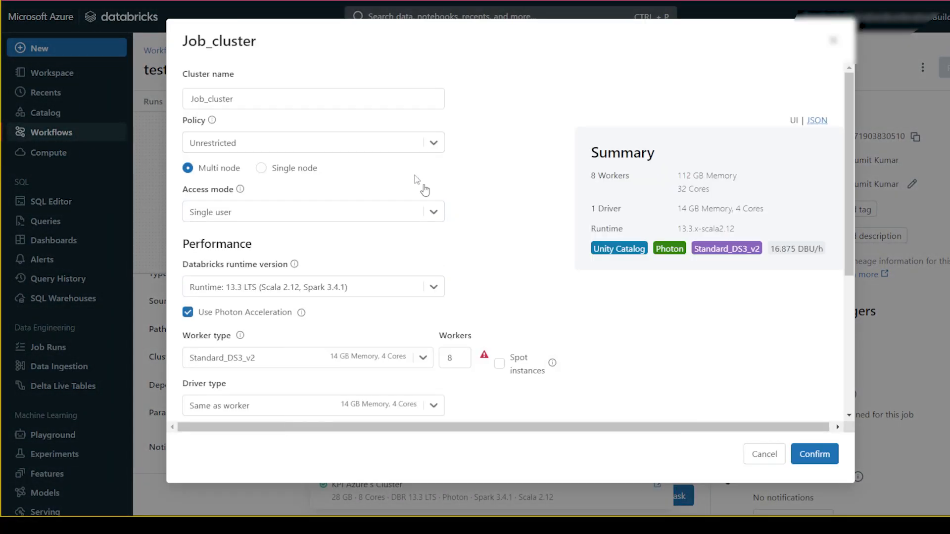
pyautogui.moveTo(728, 382)
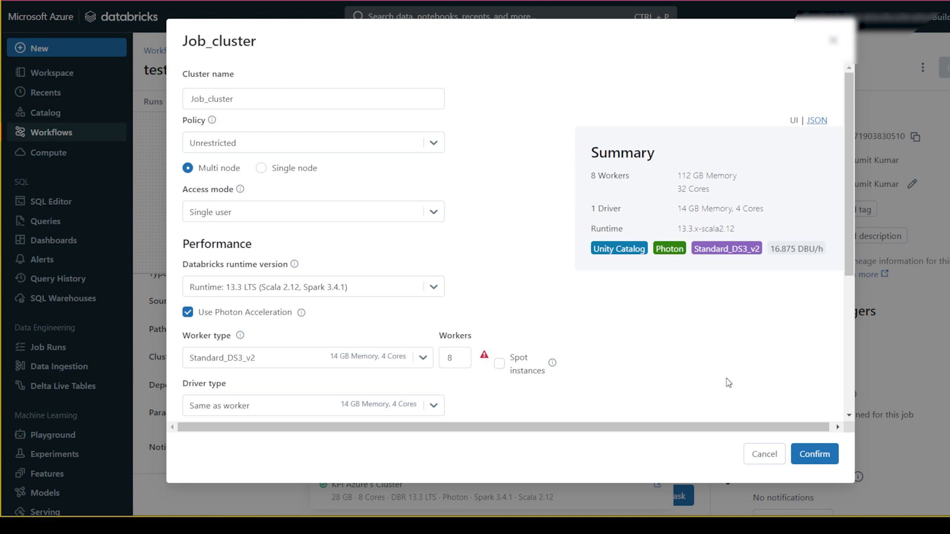
pyautogui.click(814, 454)
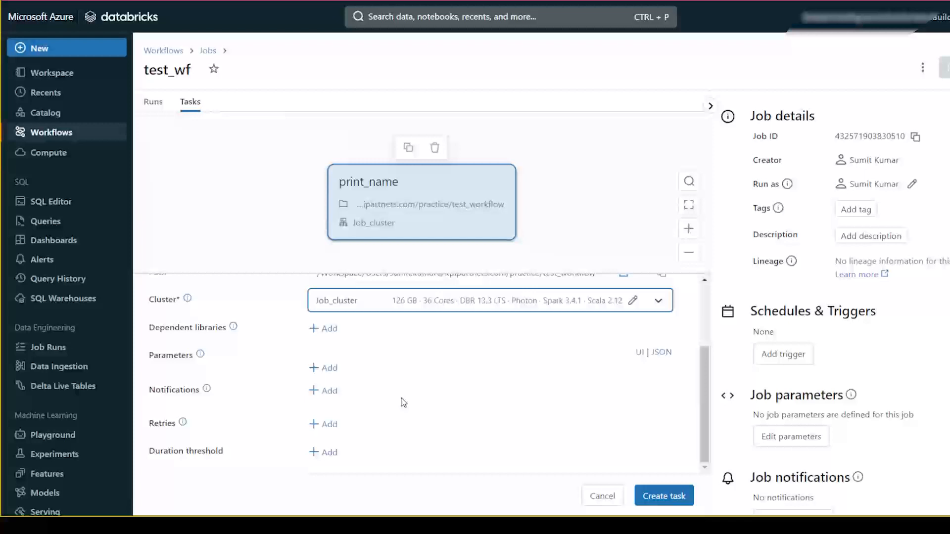
# - Create the print_name task and scroll through the saved test_wf job details
pyautogui.click(663, 496)
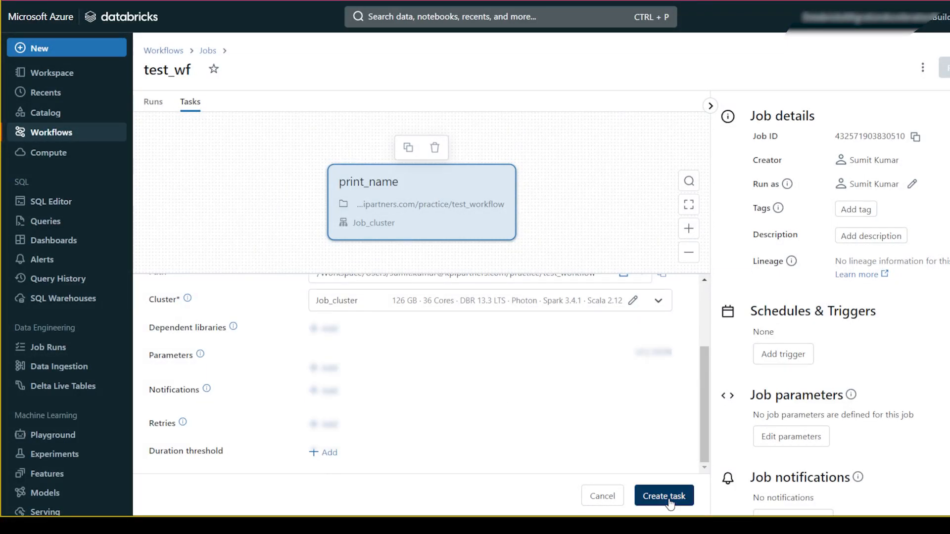
pyautogui.click(664, 495)
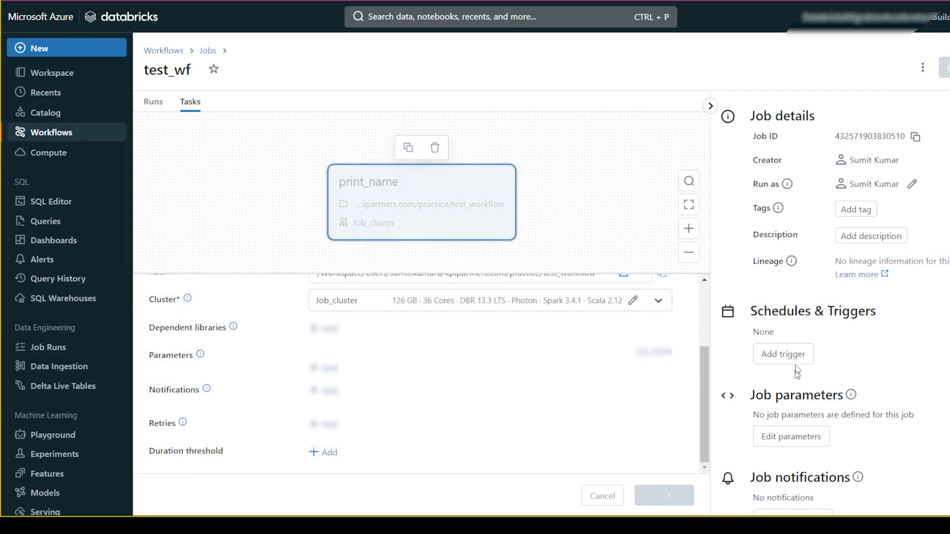
pyautogui.click(663, 495)
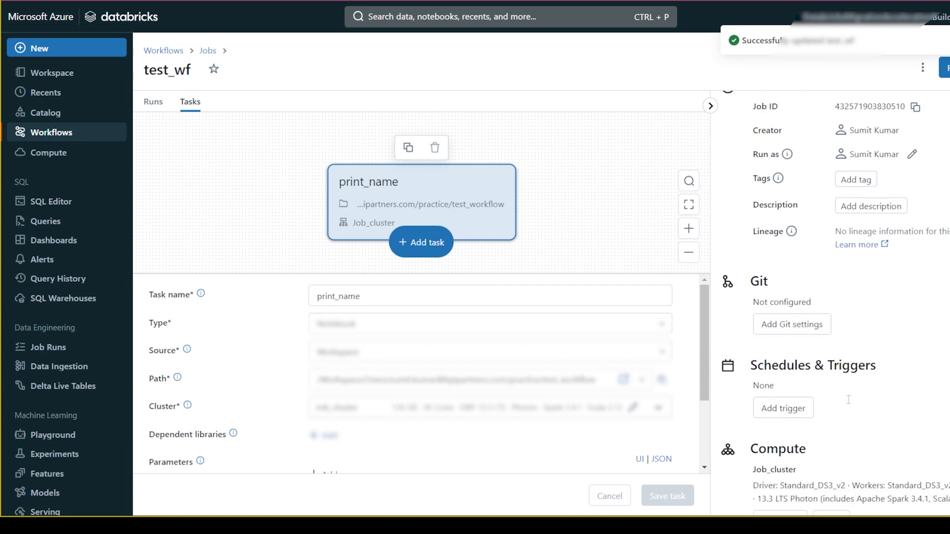
pyautogui.scroll(-3)
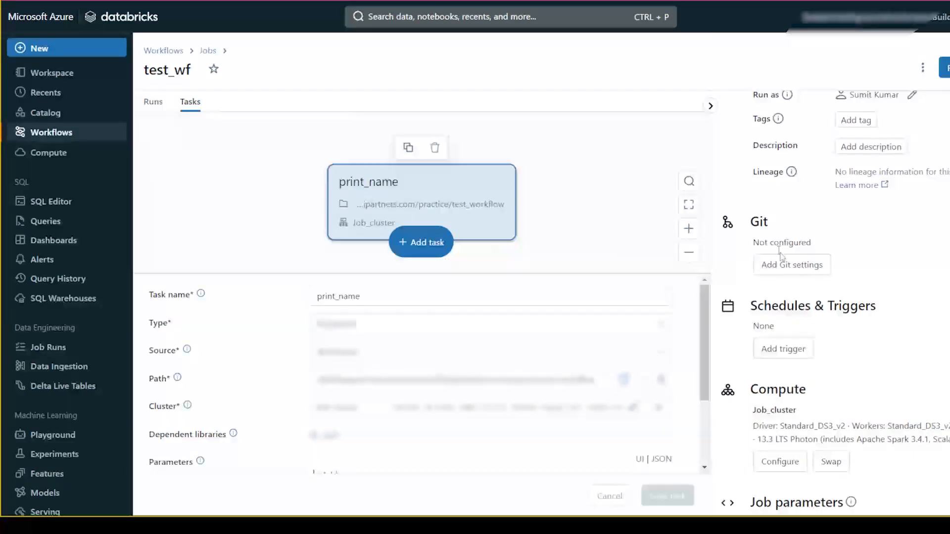
pyautogui.scroll(-3)
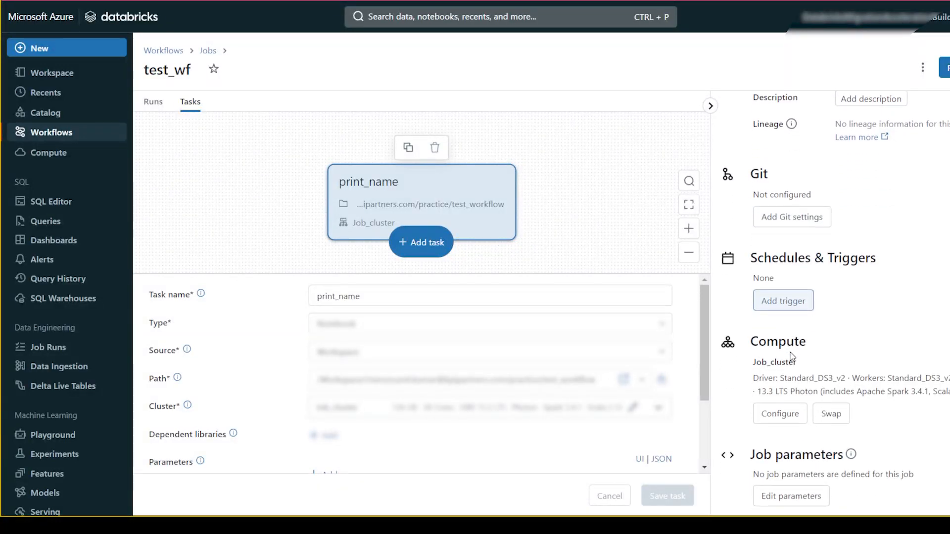
pyautogui.click(783, 300)
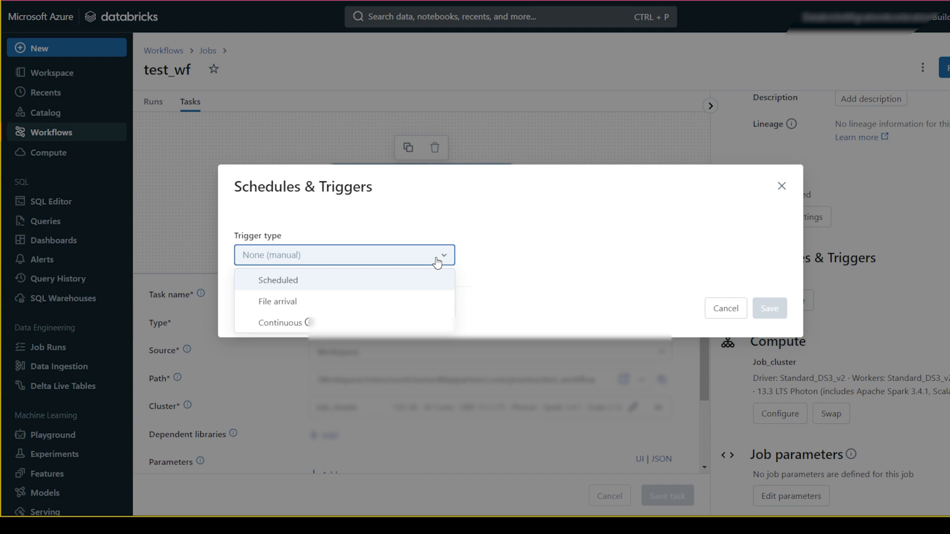
pyautogui.moveTo(285, 302)
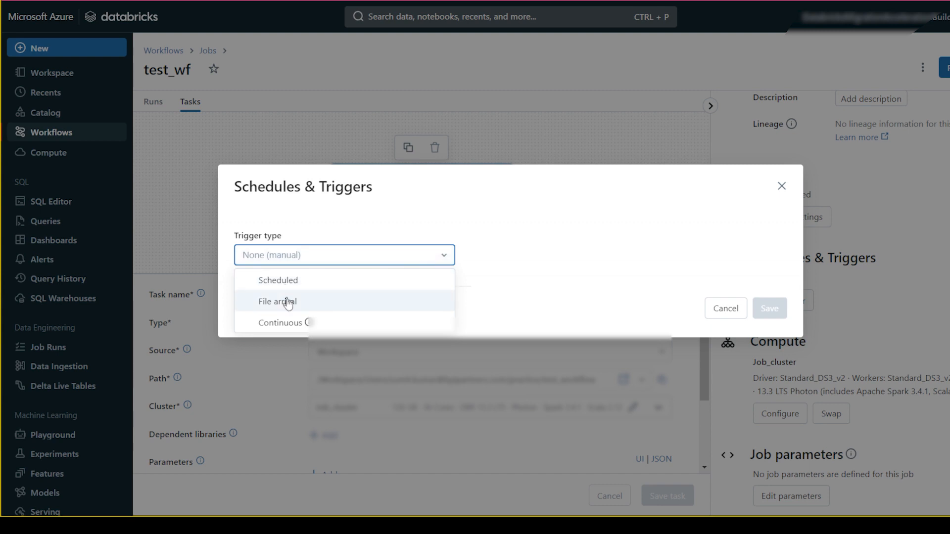
pyautogui.moveTo(291, 306)
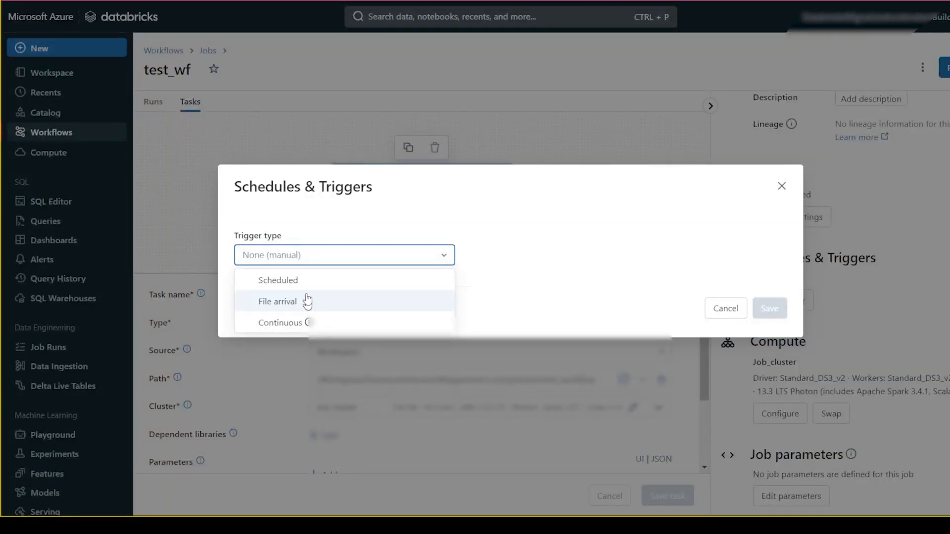
pyautogui.click(277, 280)
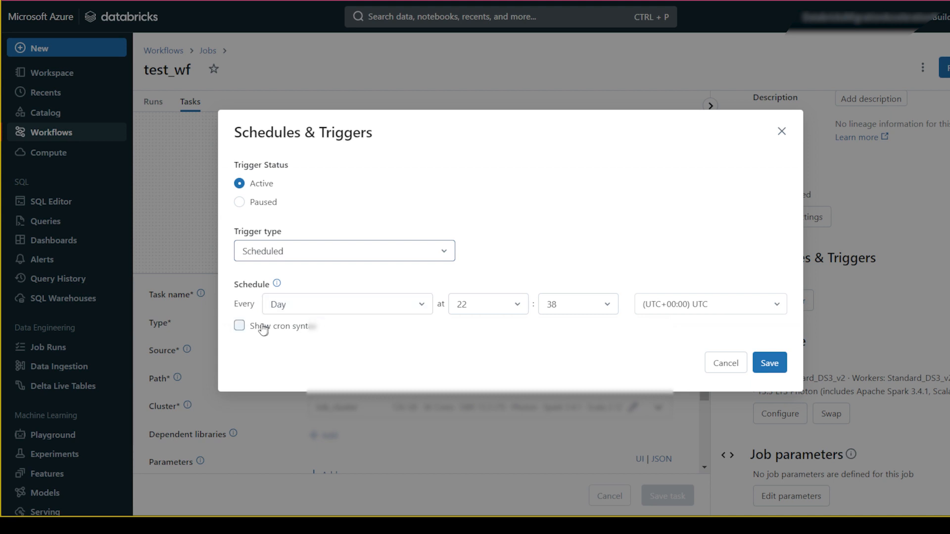
pyautogui.click(239, 326)
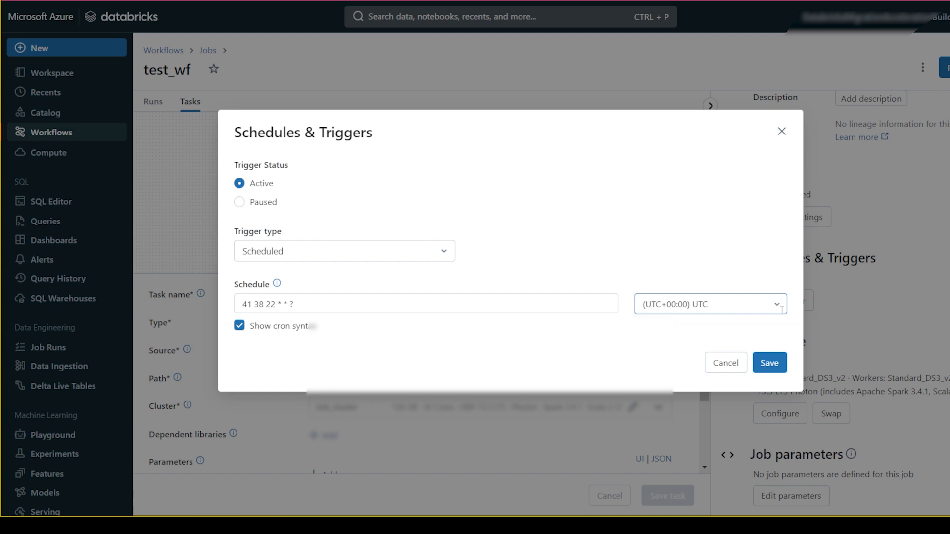
pyautogui.click(711, 304)
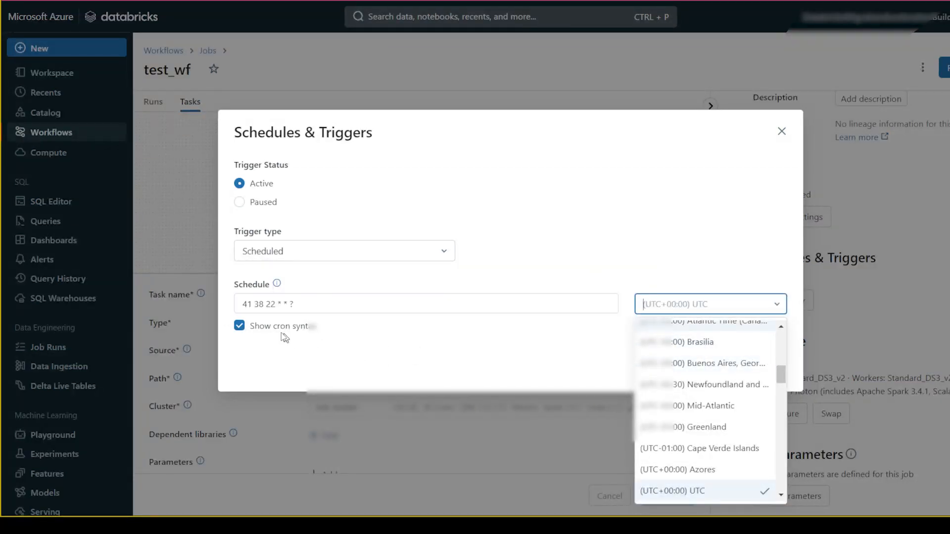
pyautogui.moveTo(277, 336)
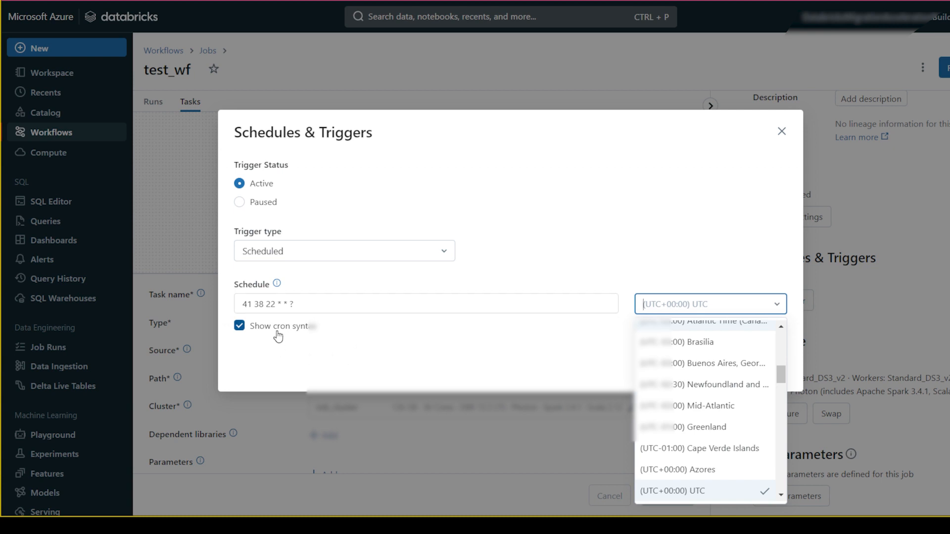
pyautogui.click(674, 490)
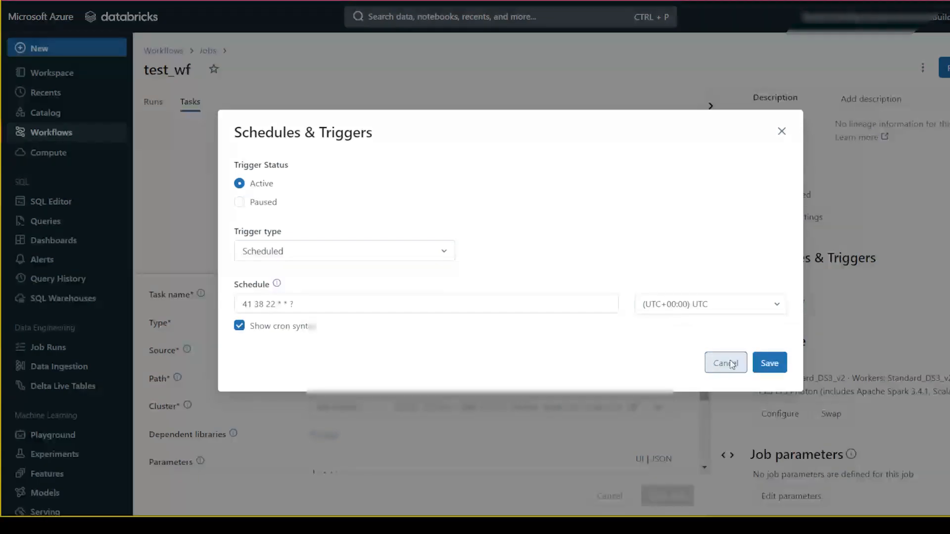
pyautogui.click(726, 363)
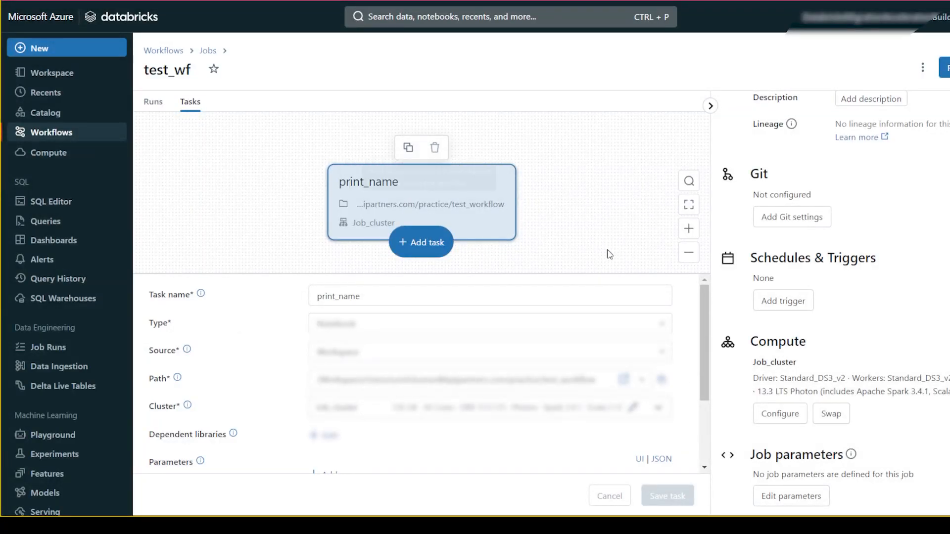
pyautogui.moveTo(370, 198)
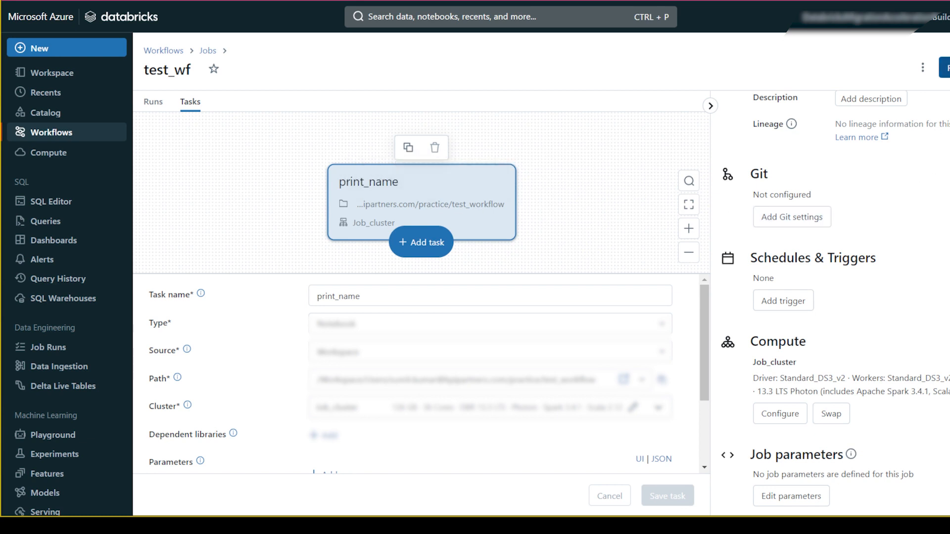
pyautogui.moveTo(810, 424)
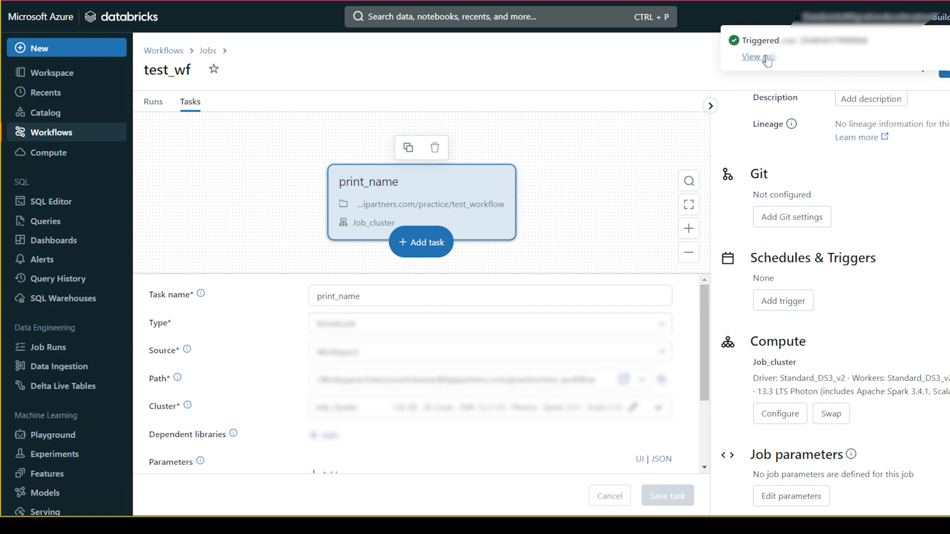
# - Open the details of the triggered test_wf run
pyautogui.click(756, 57)
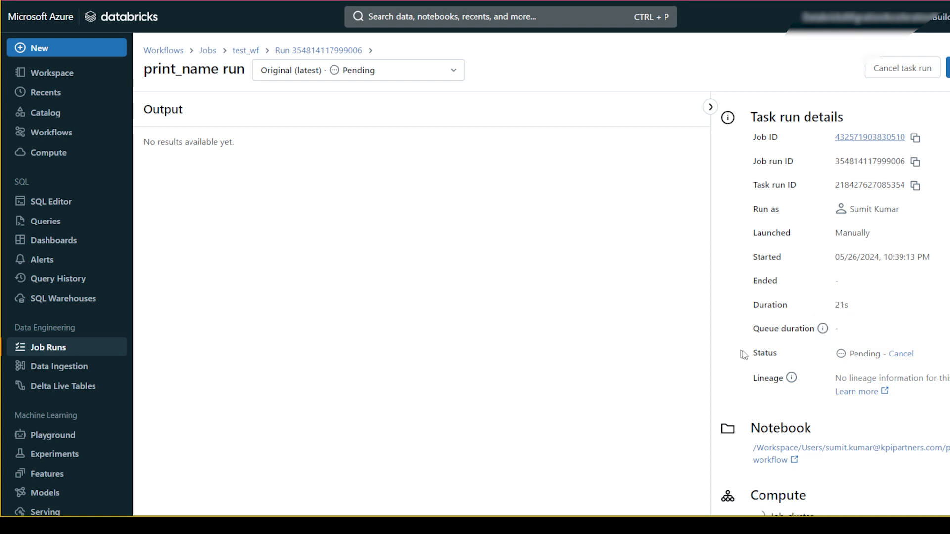
pyautogui.moveTo(824, 329)
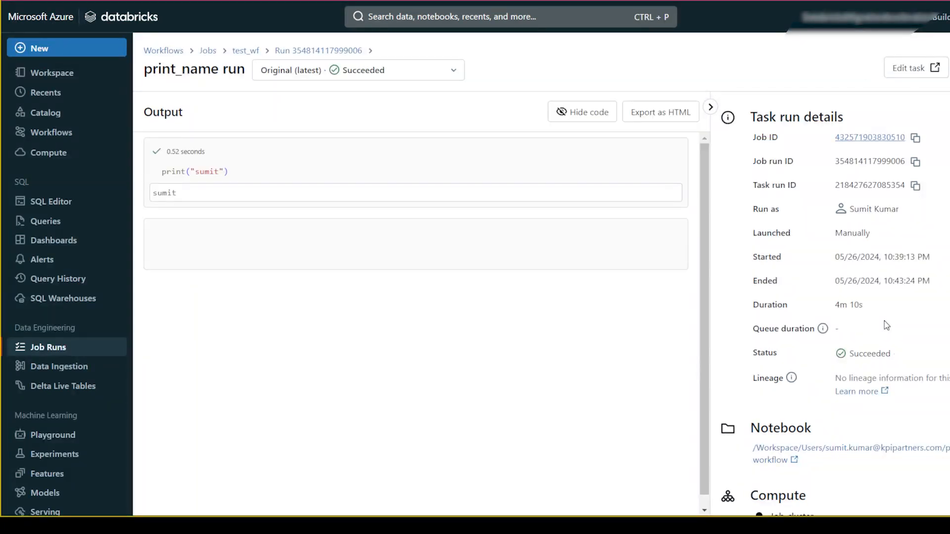
pyautogui.moveTo(743, 364)
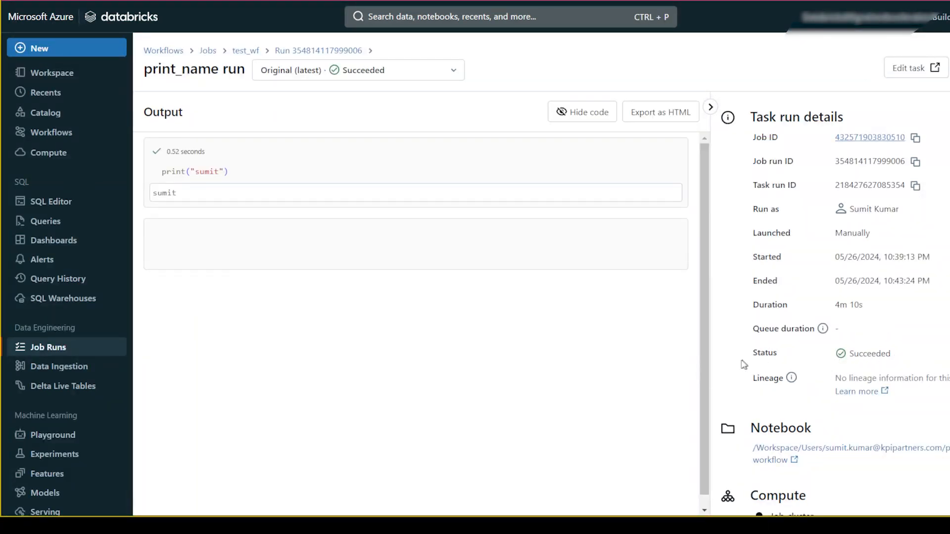
pyautogui.moveTo(180, 196)
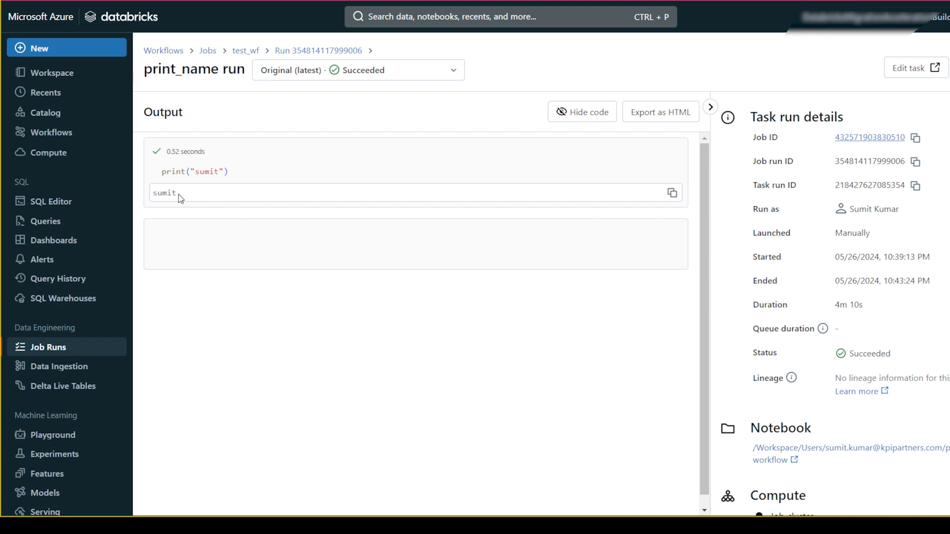
pyautogui.moveTo(190, 197)
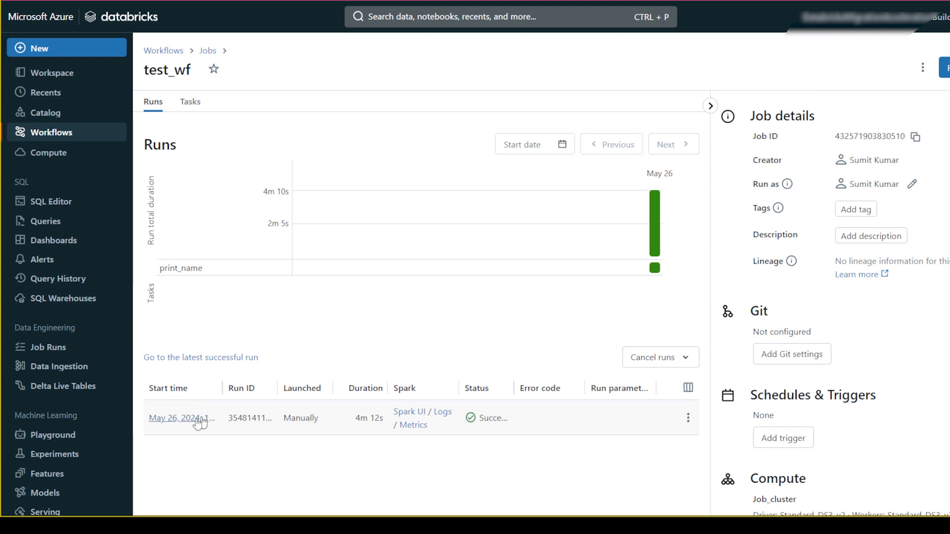
pyautogui.moveTo(191, 421)
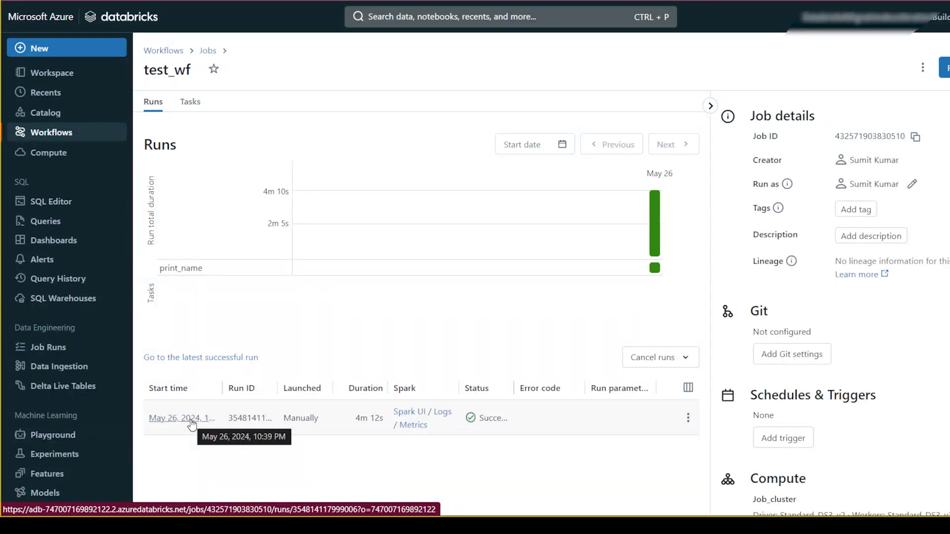